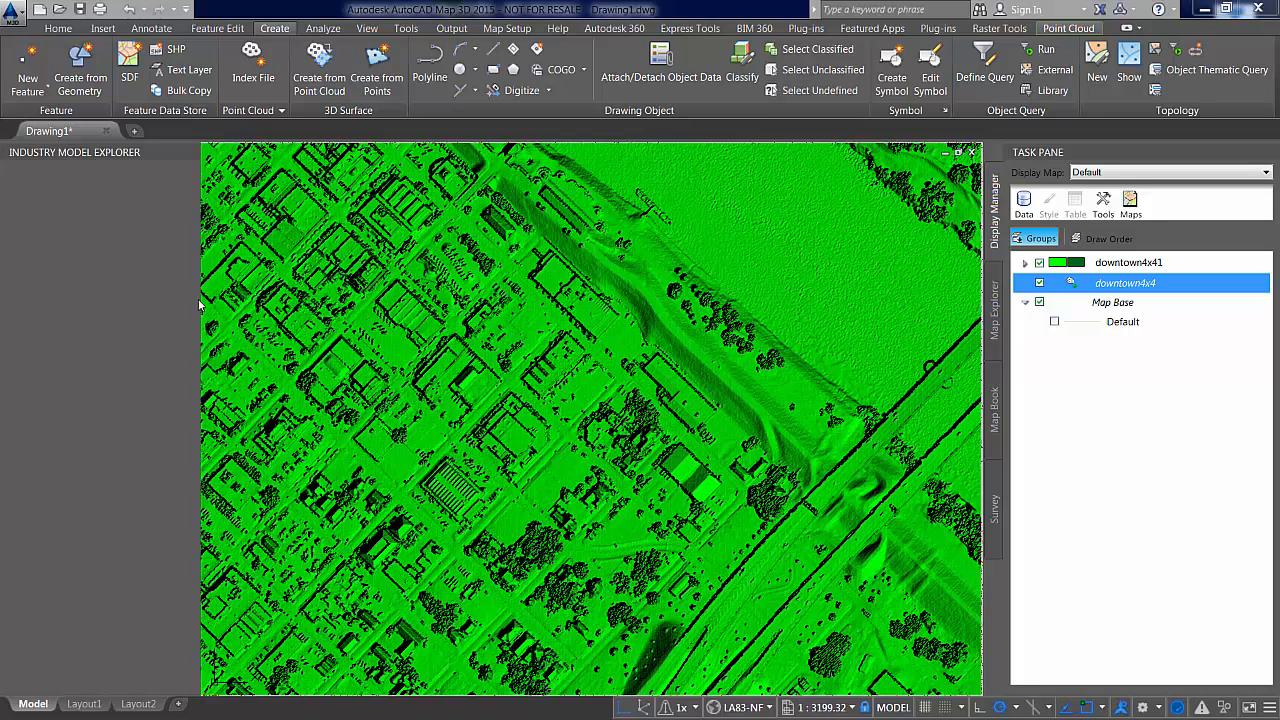
pyautogui.moveTo(388, 180)
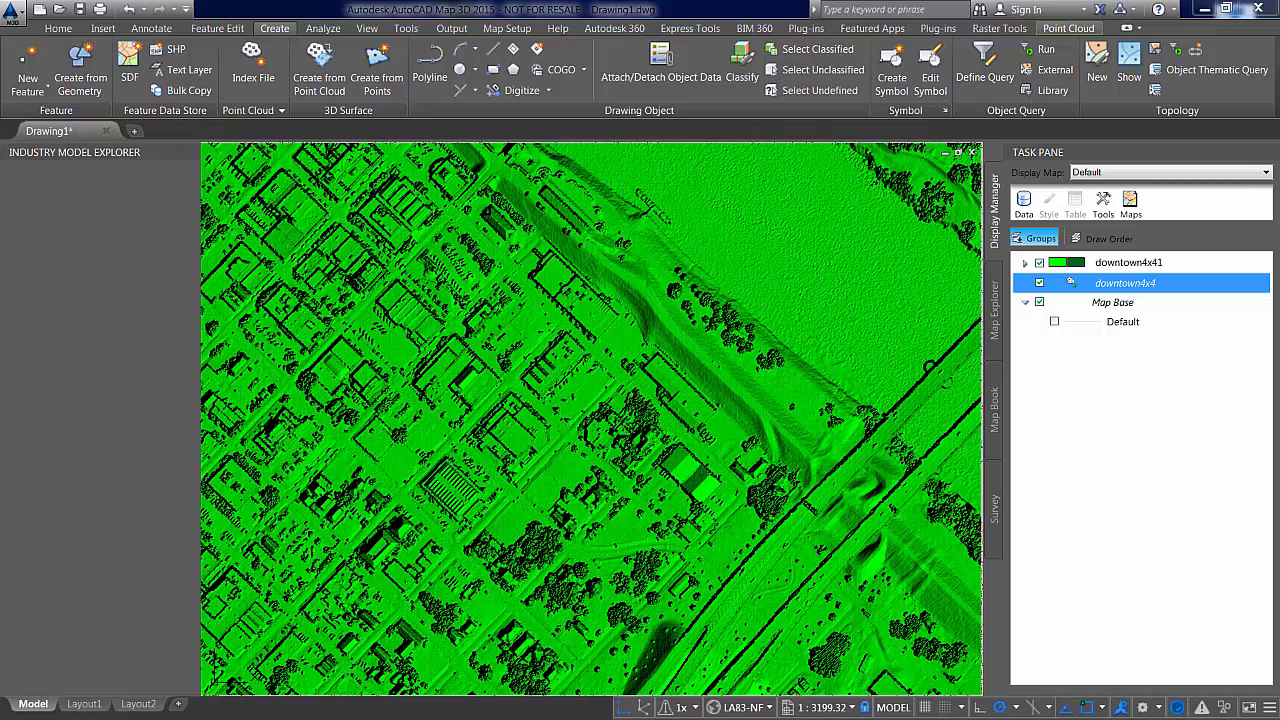
pyautogui.moveTo(376, 76)
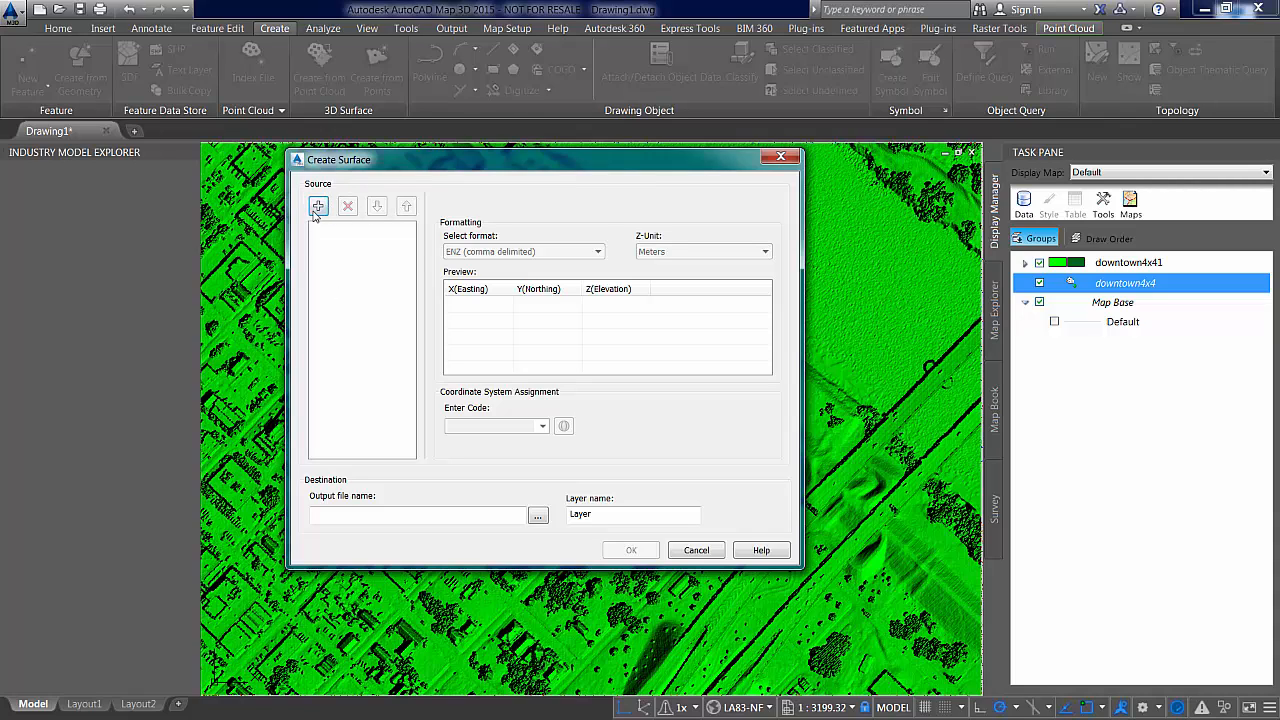
# Add the four XYZ files from Alexandria_LiDAR > Bare_Earth_ASCII_AU as file sources
pyautogui.click(318, 206)
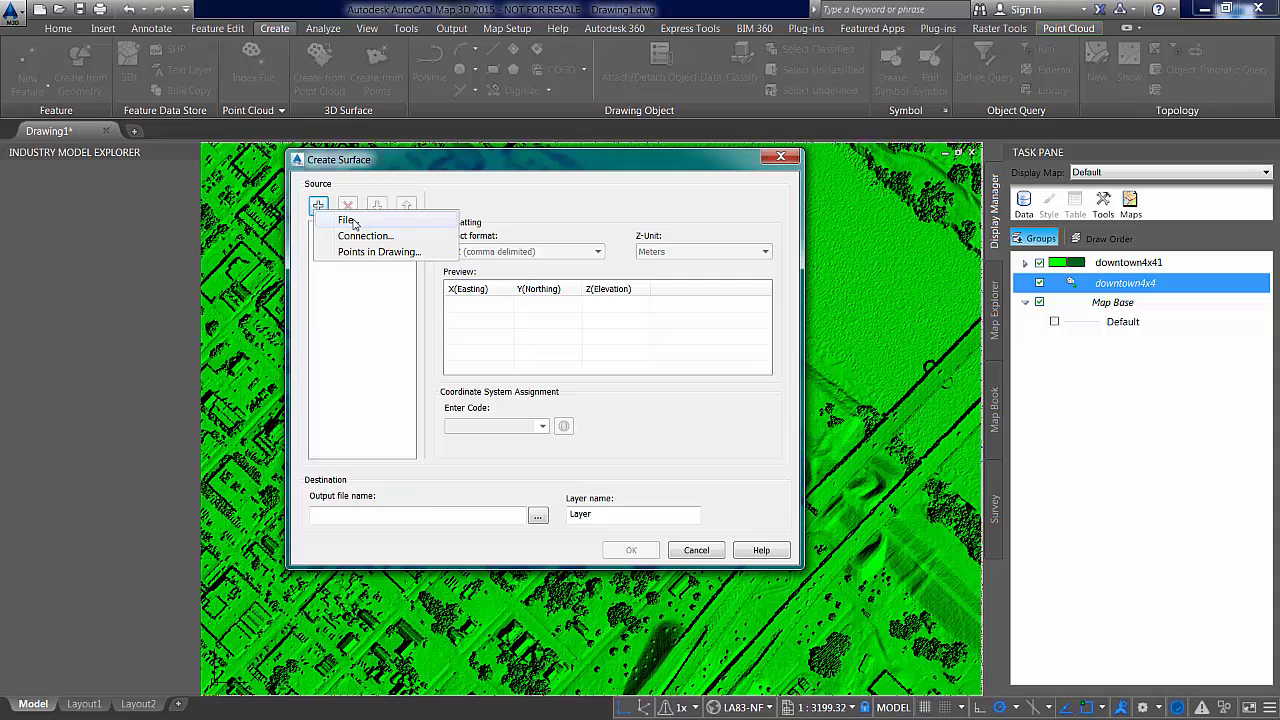
pyautogui.moveTo(364, 236)
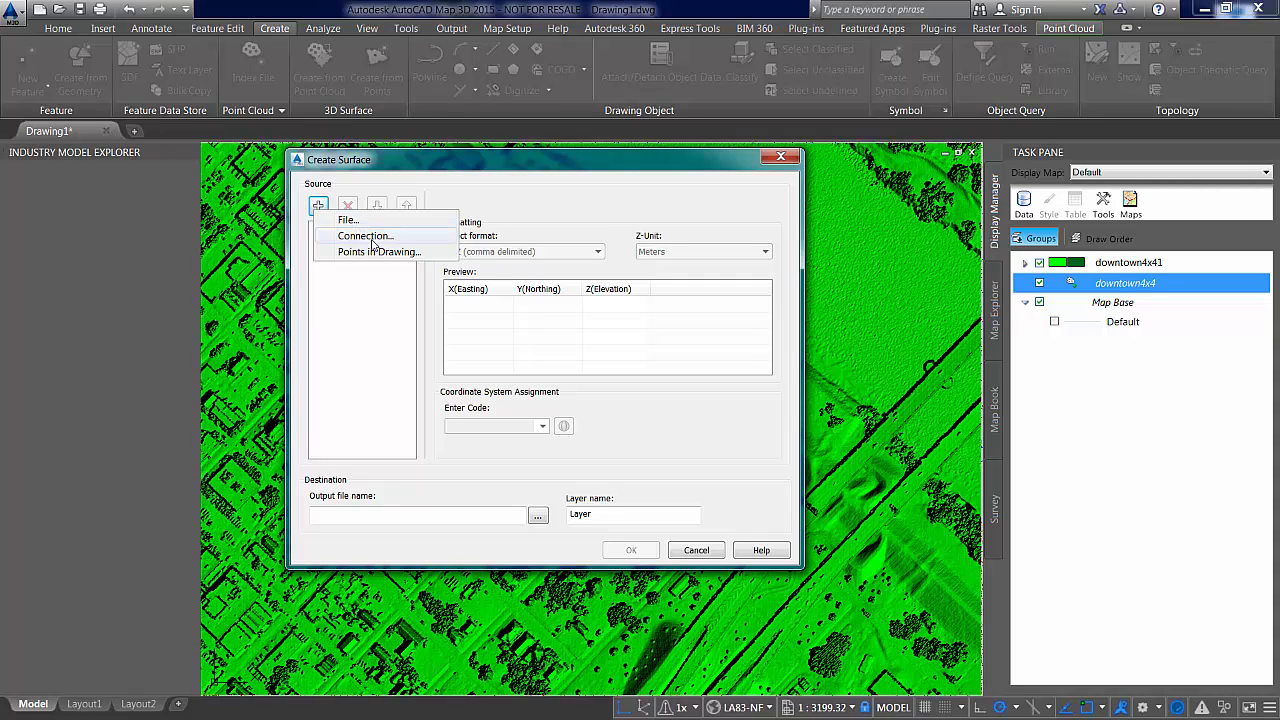
pyautogui.moveTo(378, 252)
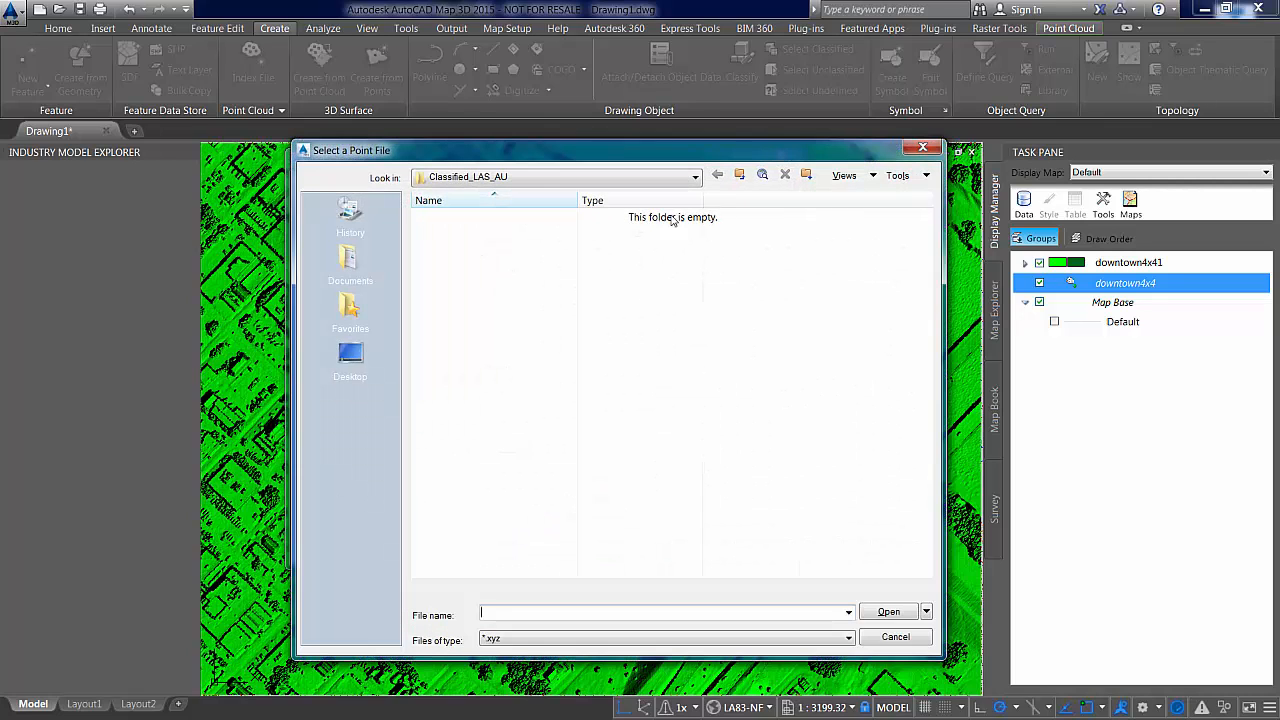
pyautogui.click(694, 176)
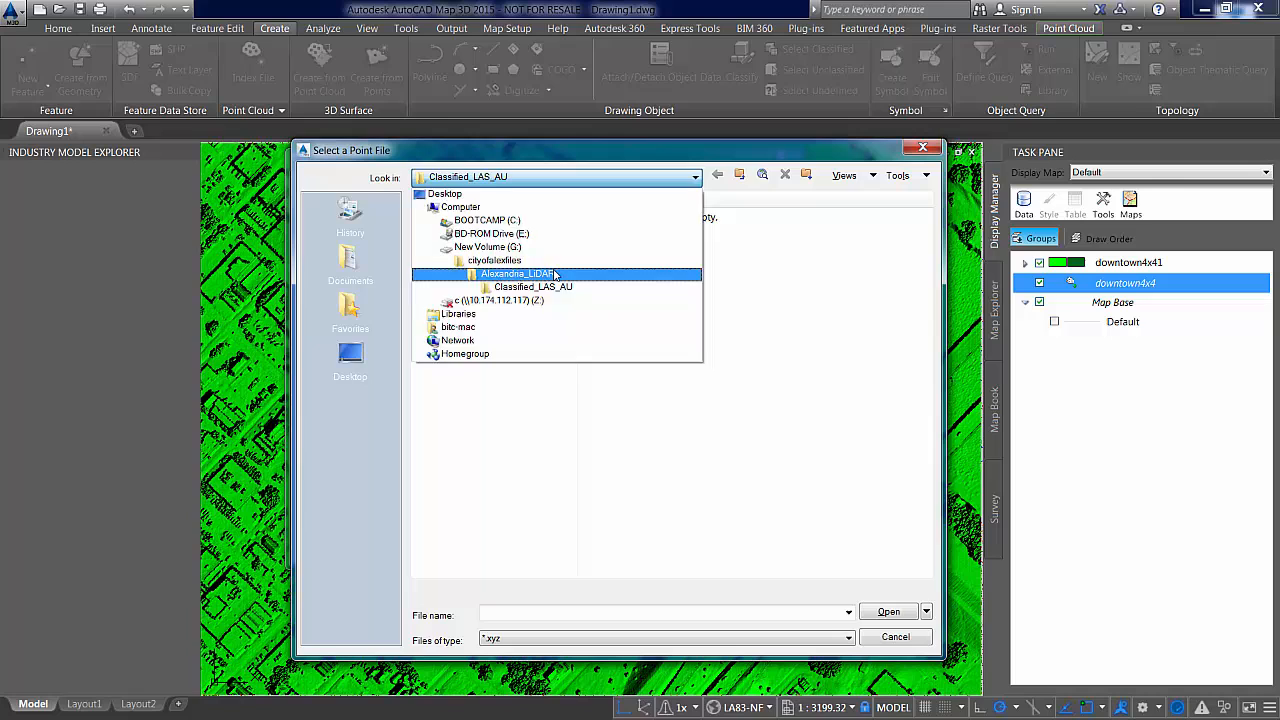
pyautogui.doubleClick(516, 272)
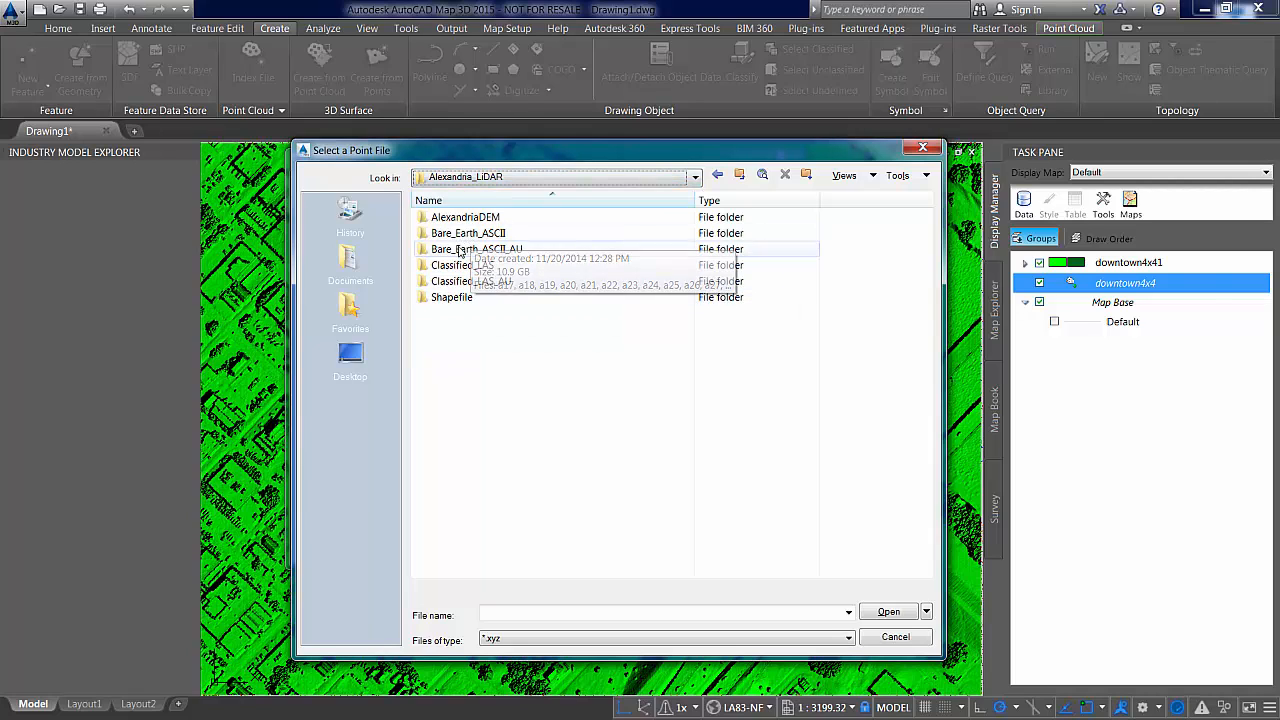
pyautogui.doubleClick(476, 248)
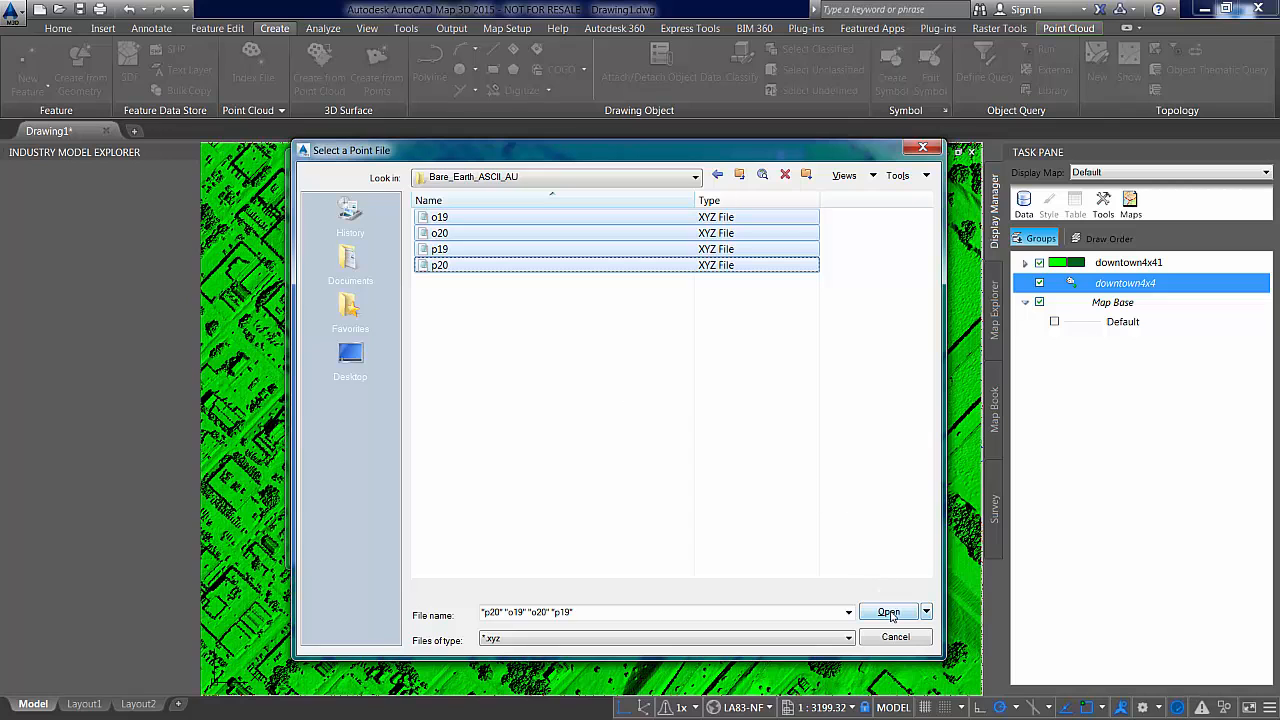
pyautogui.click(888, 612)
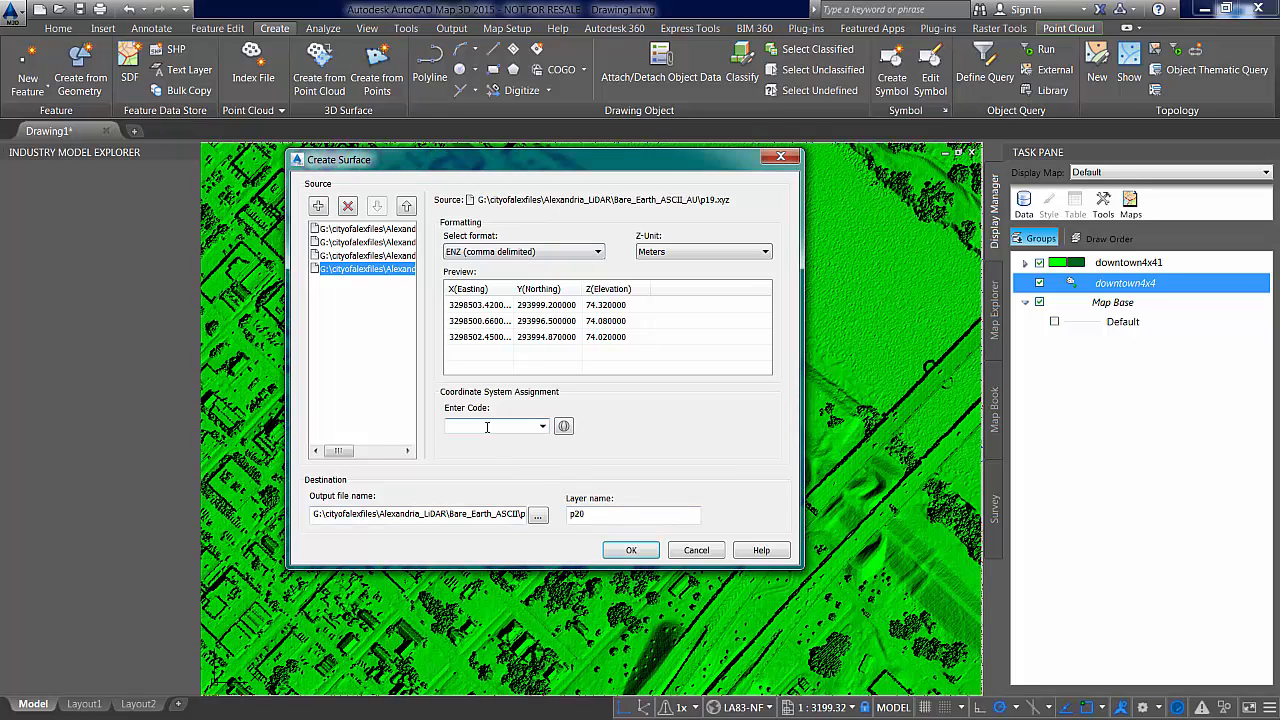
# Enter coordinate system code LA83-NF and layer name downtown4au
pyautogui.write('LA83-NF')
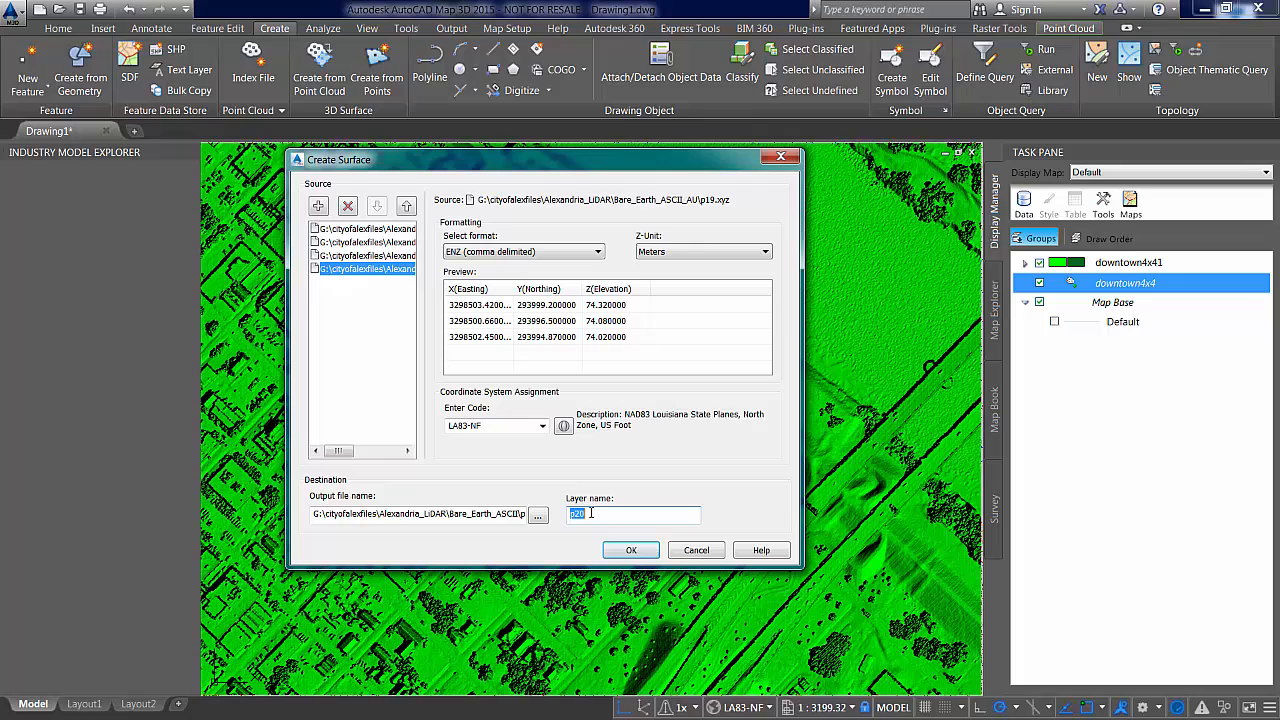
pyautogui.write('downtown4x4')
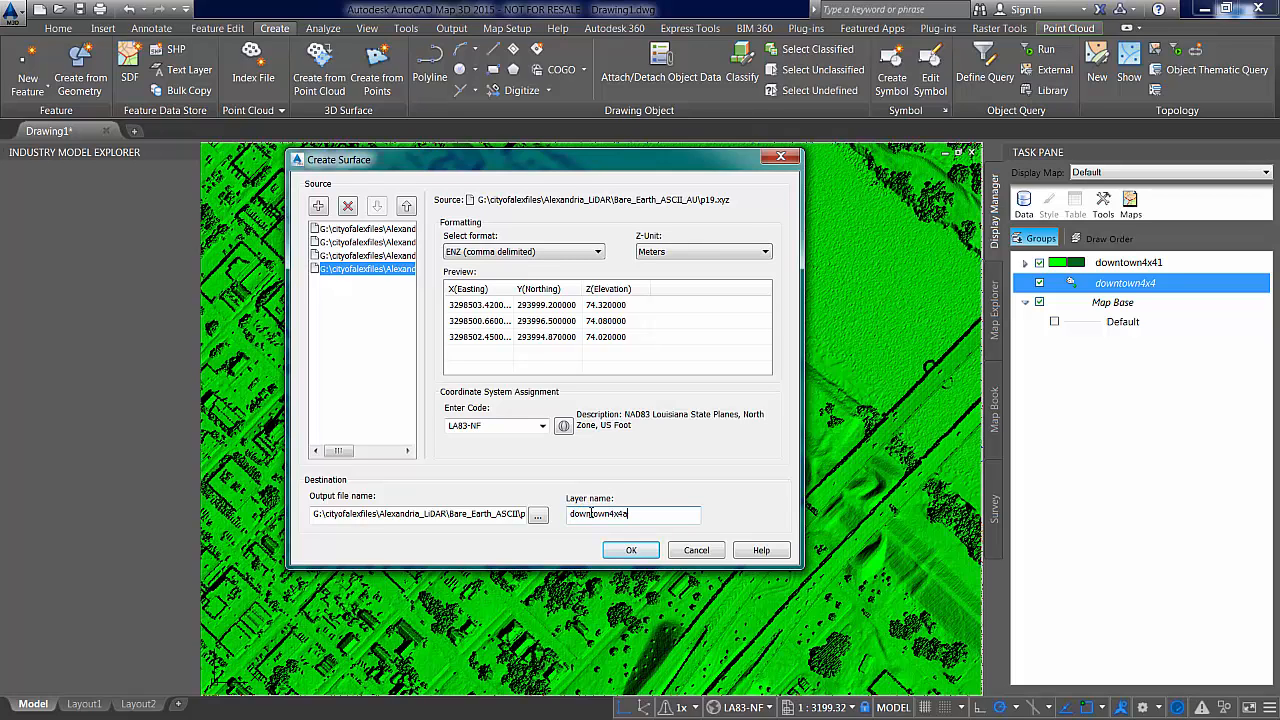
pyautogui.write('au')
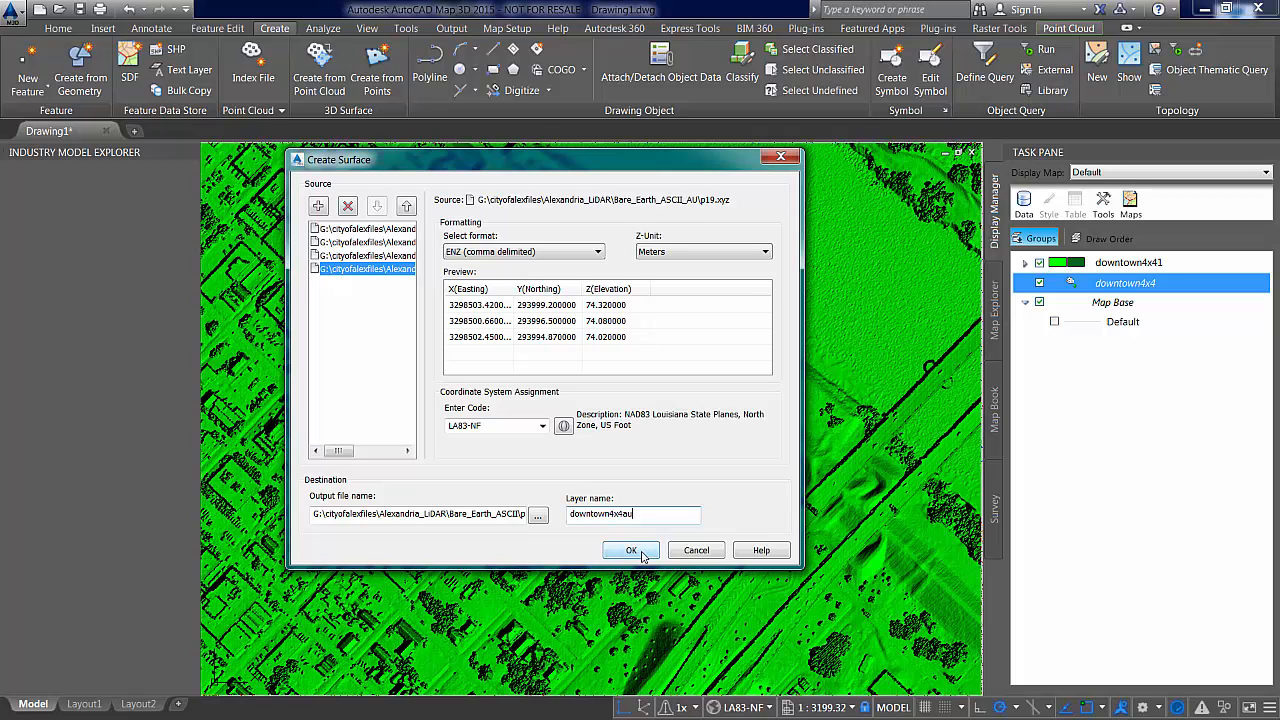
pyautogui.click(630, 550)
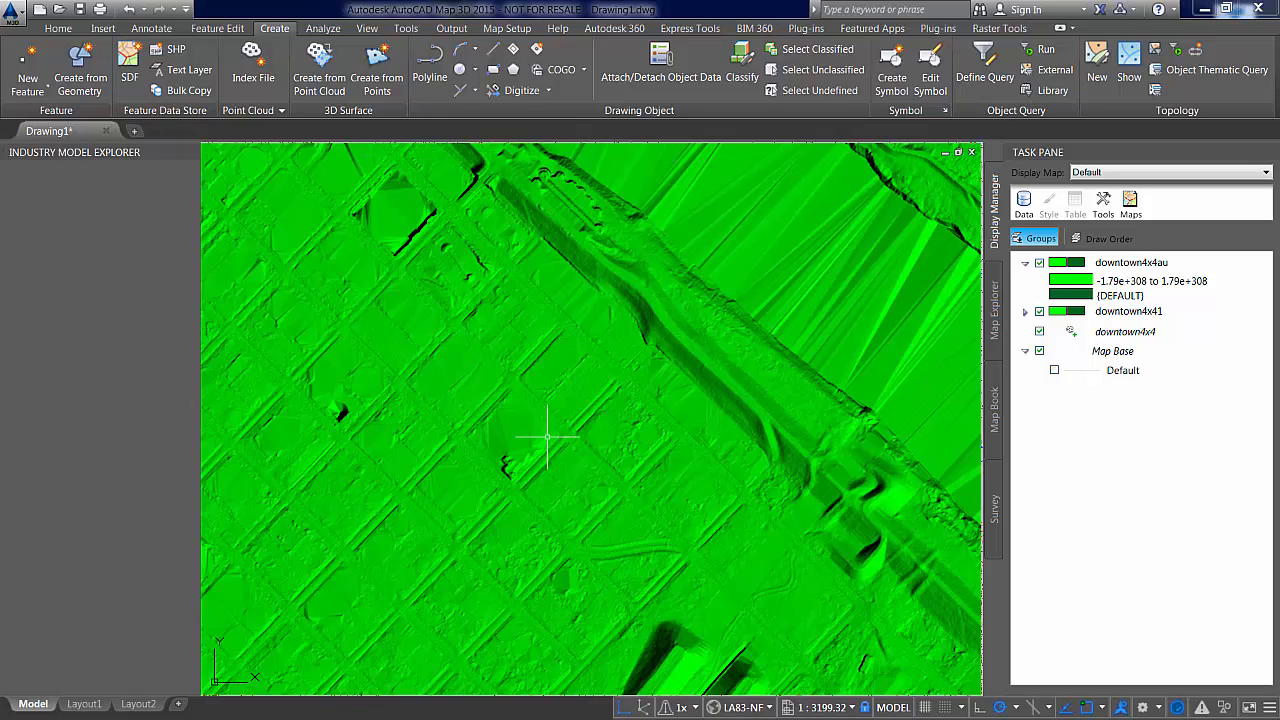
pyautogui.moveTo(588, 540)
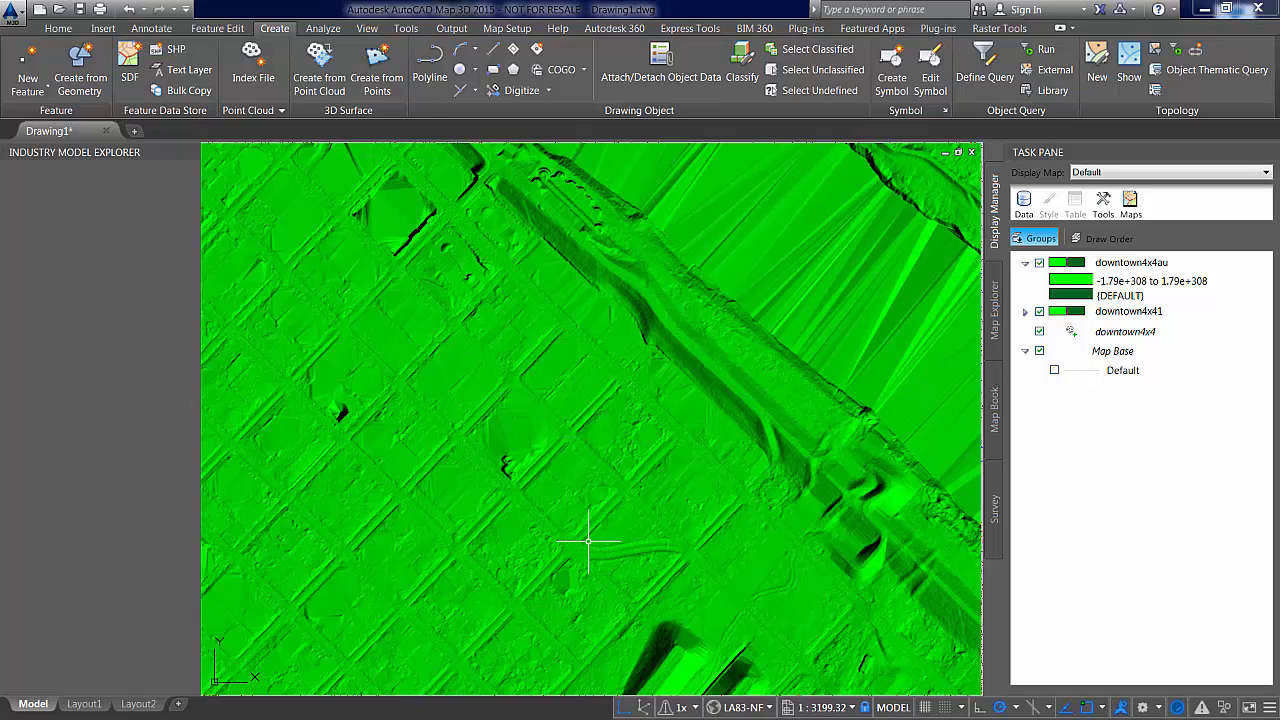
pyautogui.moveTo(660, 678)
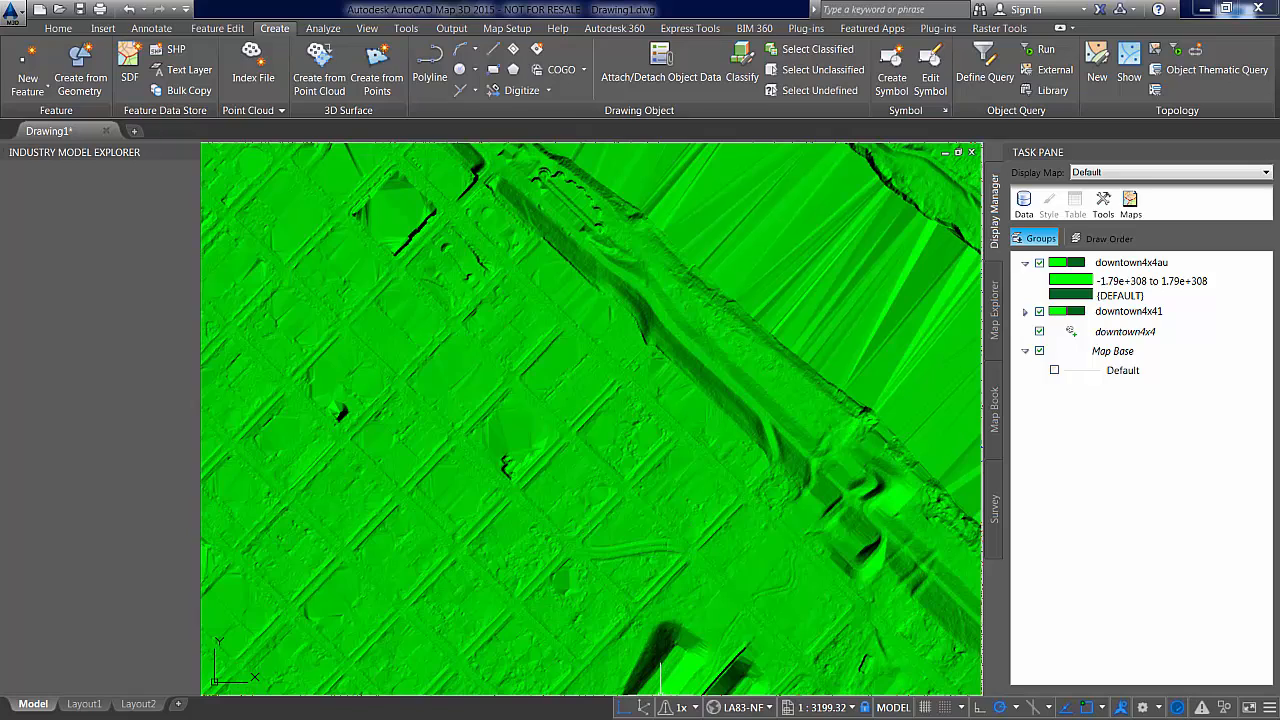
pyautogui.moveTo(772, 488)
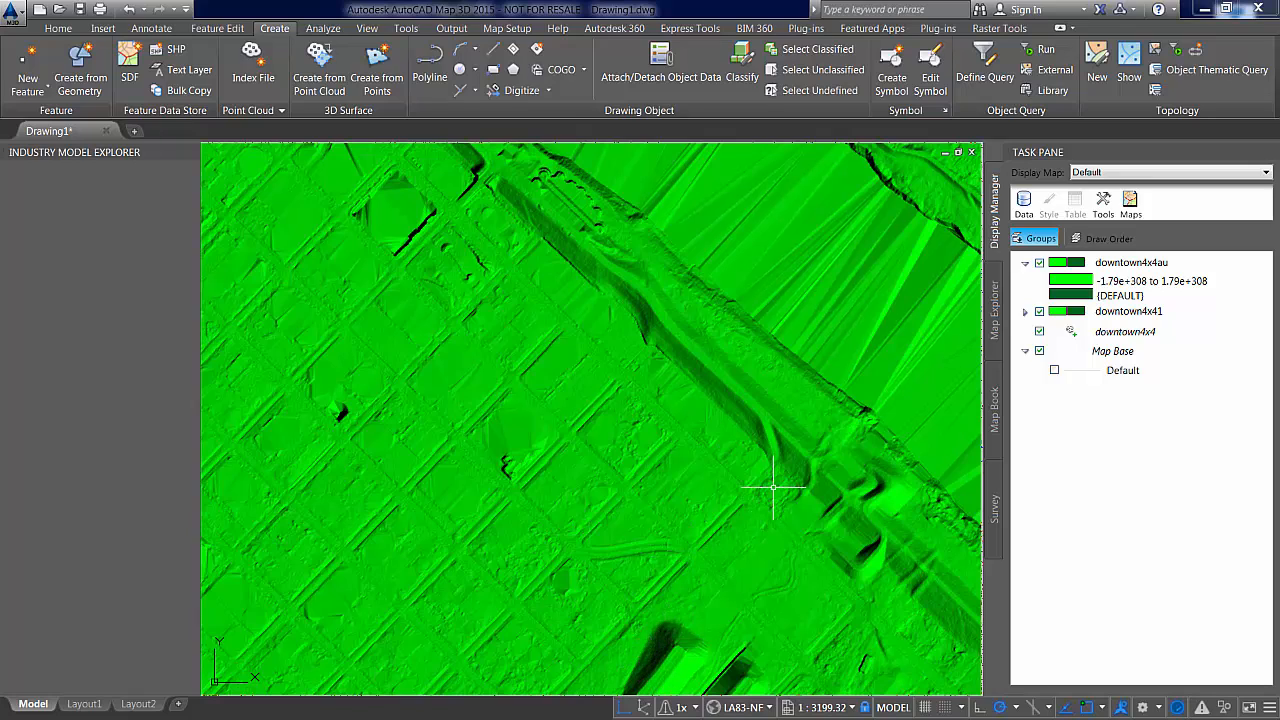
pyautogui.moveTo(644, 664)
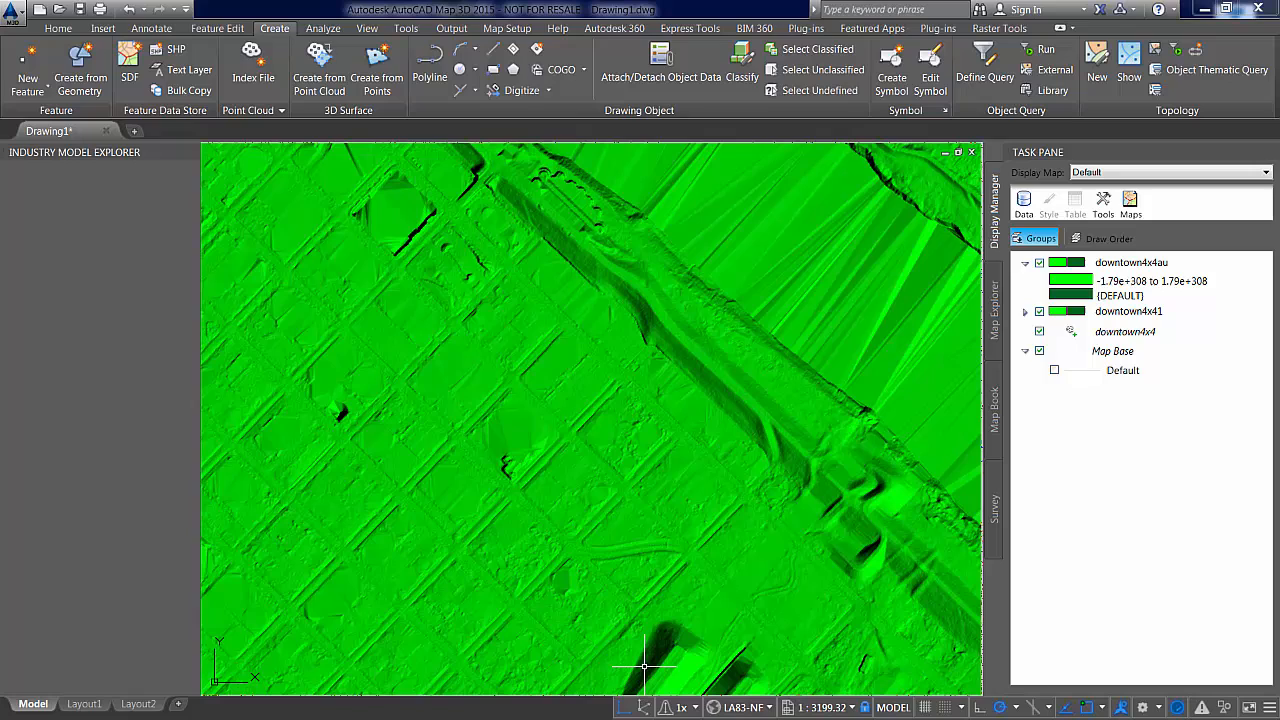
pyautogui.moveTo(684, 650)
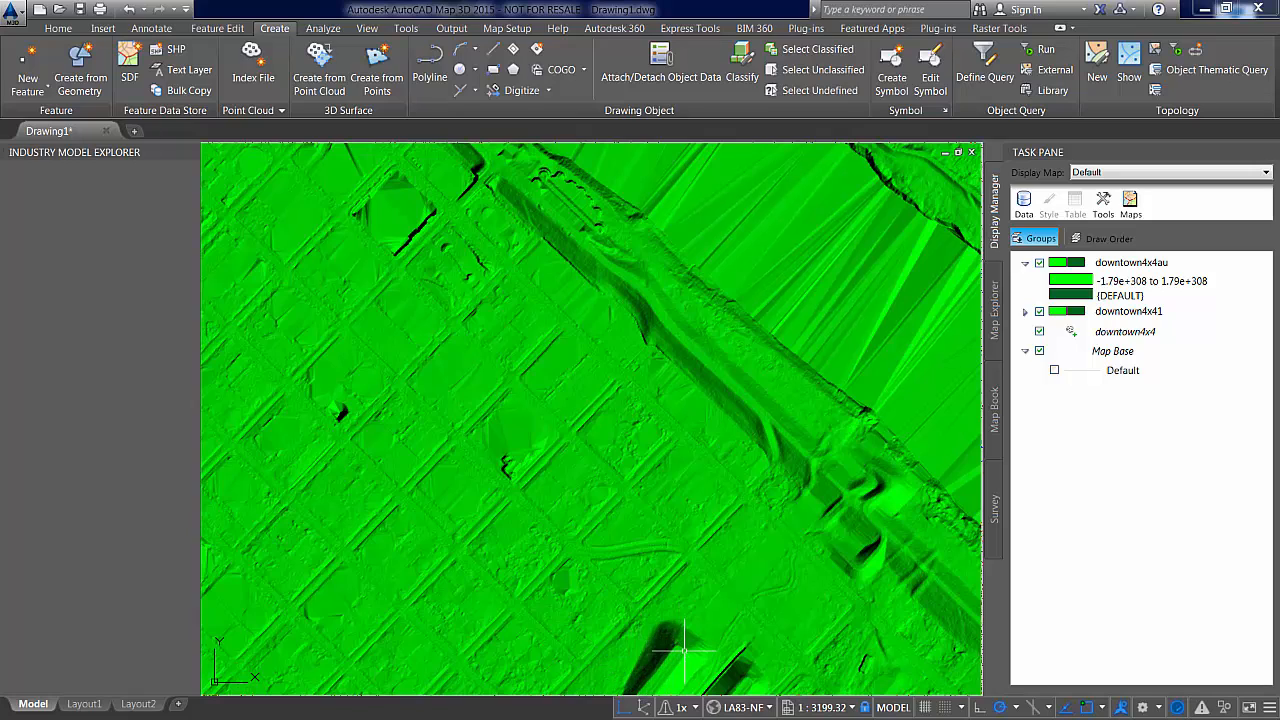
pyautogui.moveTo(724, 618)
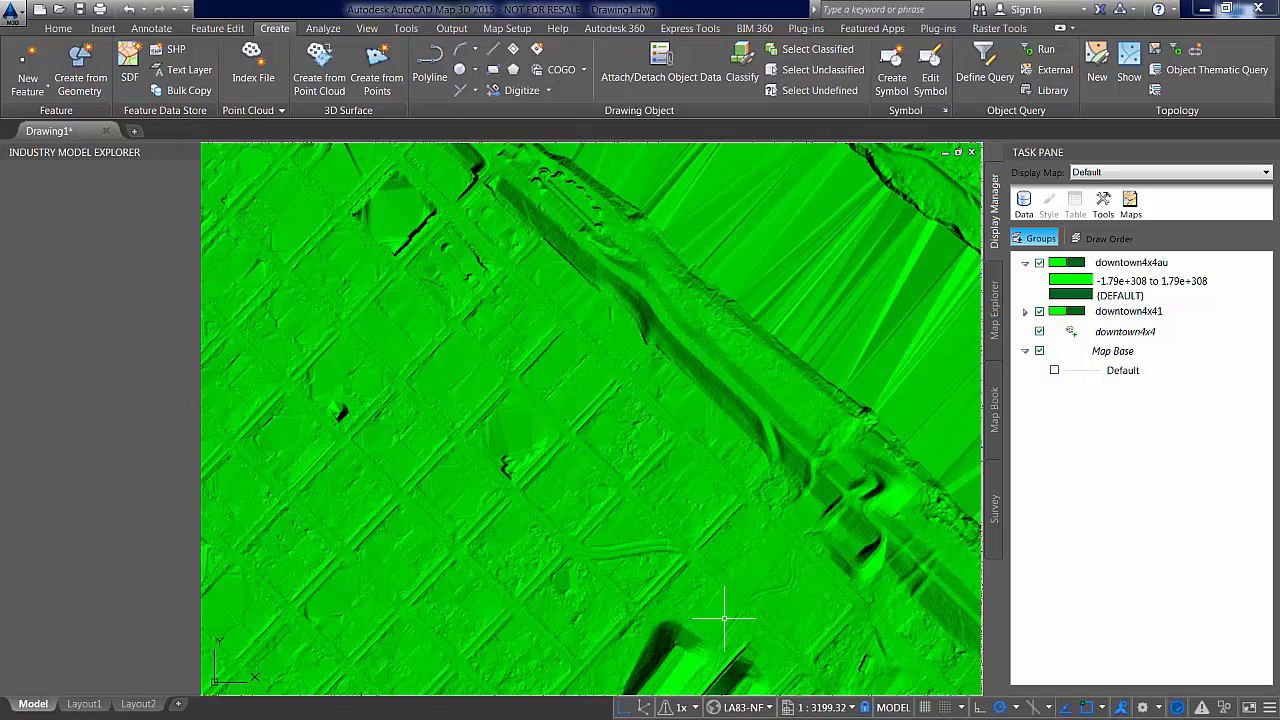
pyautogui.moveTo(722, 608)
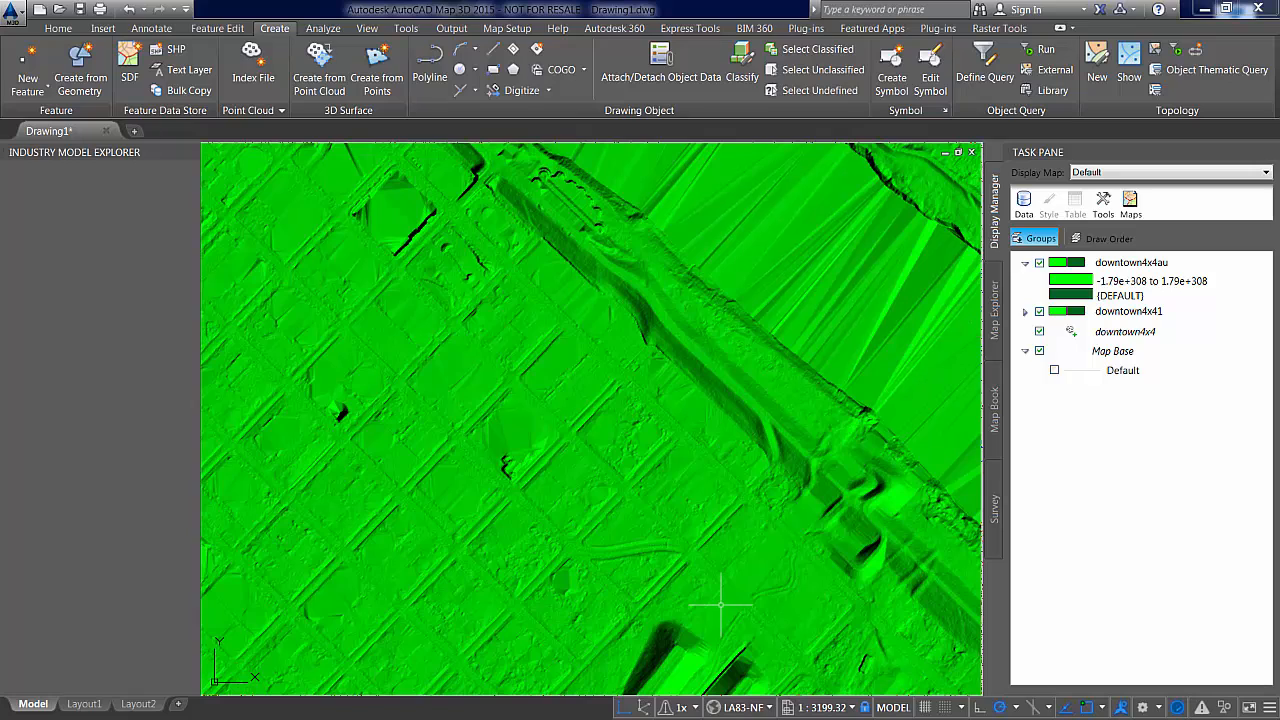
pyautogui.moveTo(938, 336)
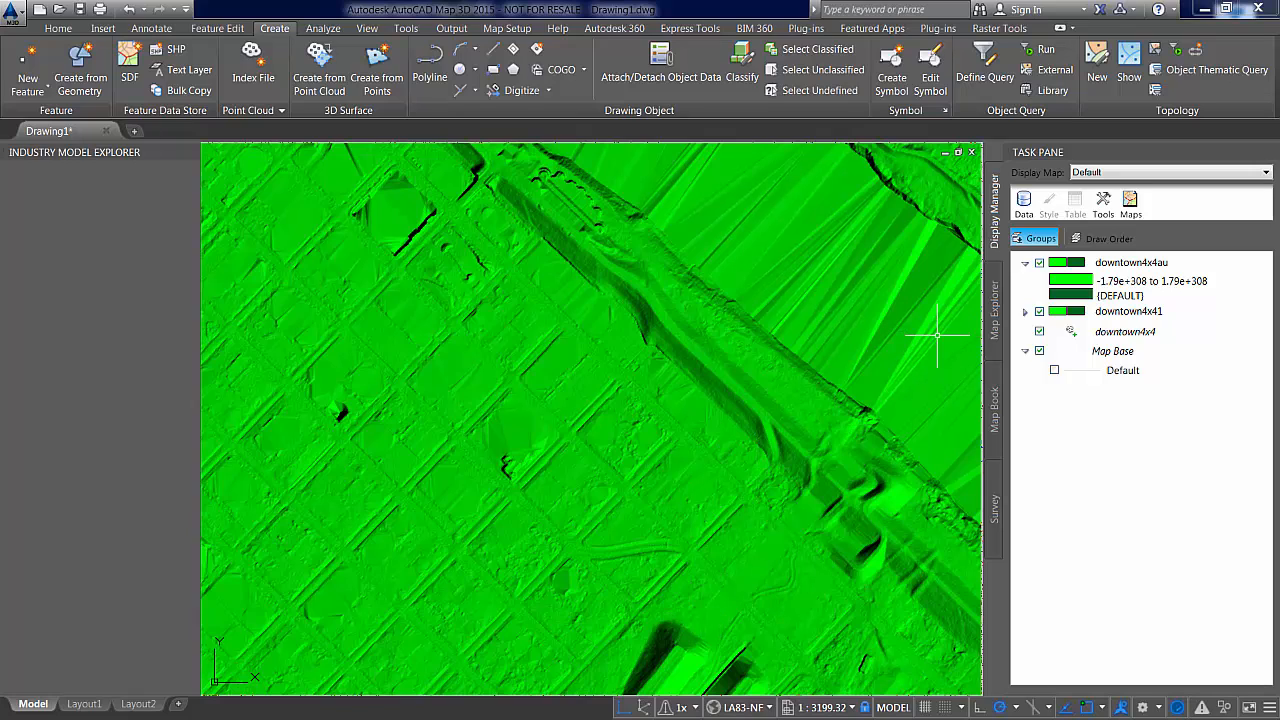
pyautogui.moveTo(872, 636)
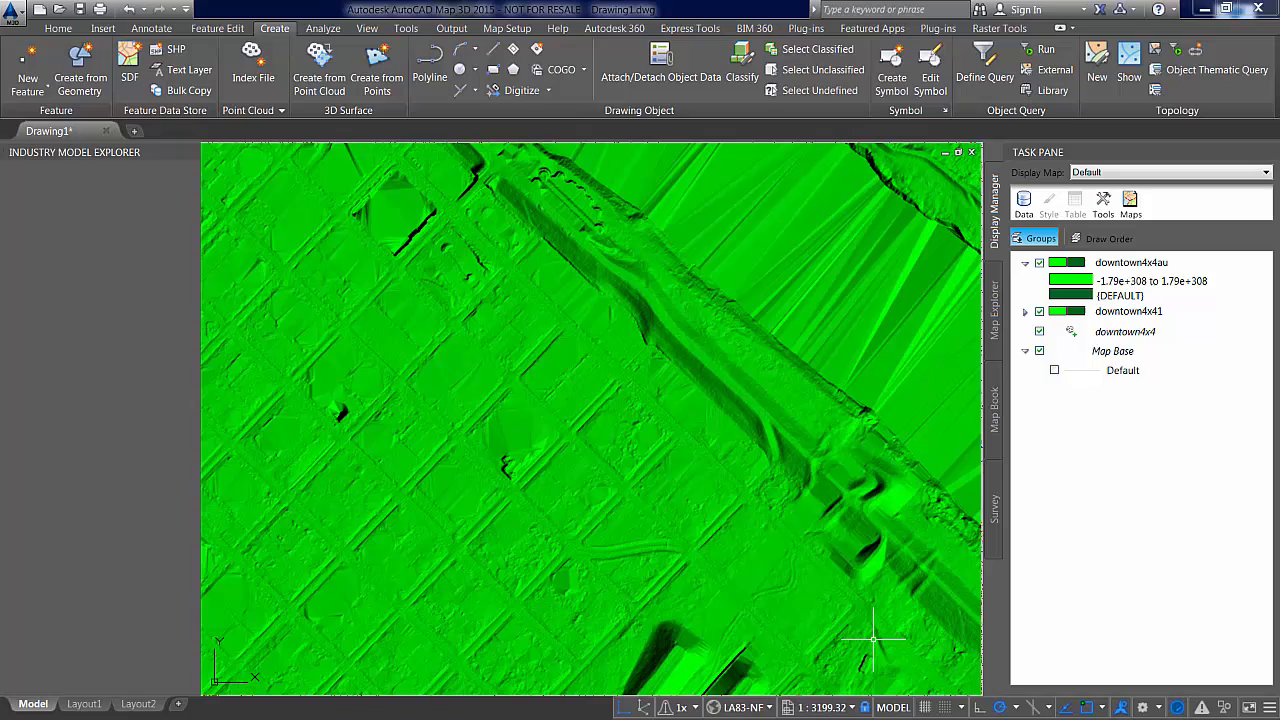
pyautogui.moveTo(668, 298)
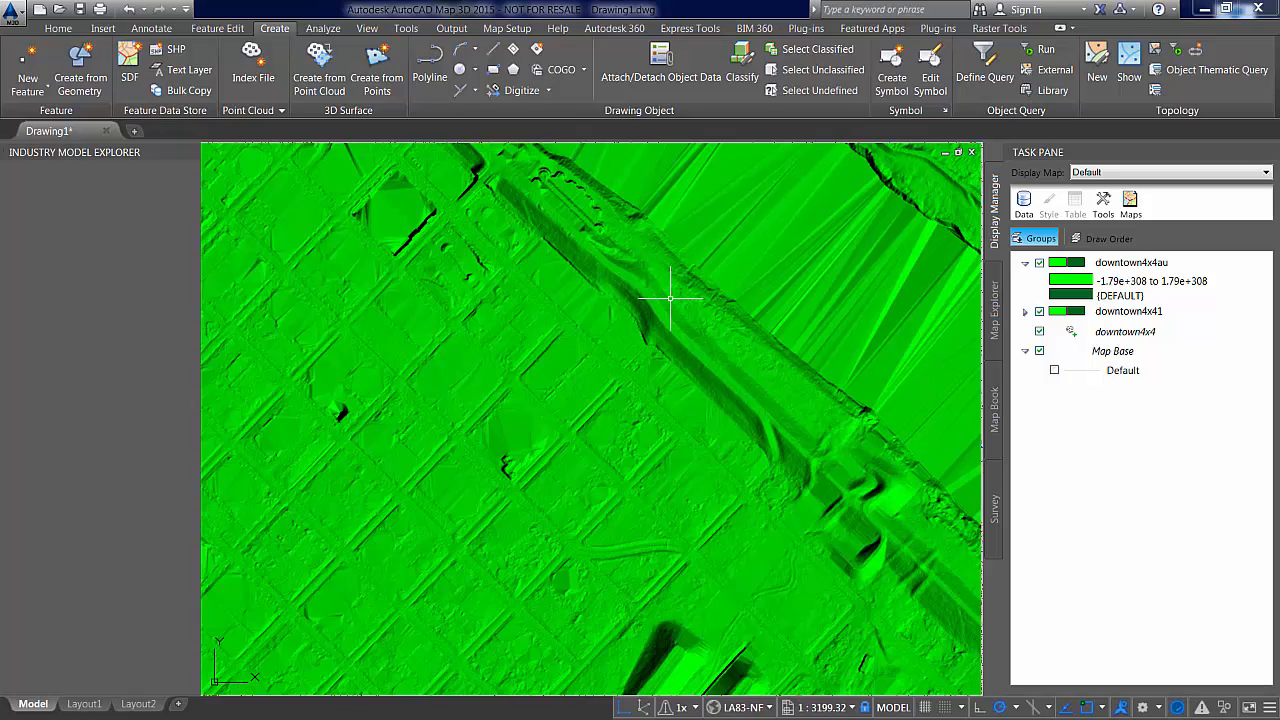
pyautogui.moveTo(416, 260)
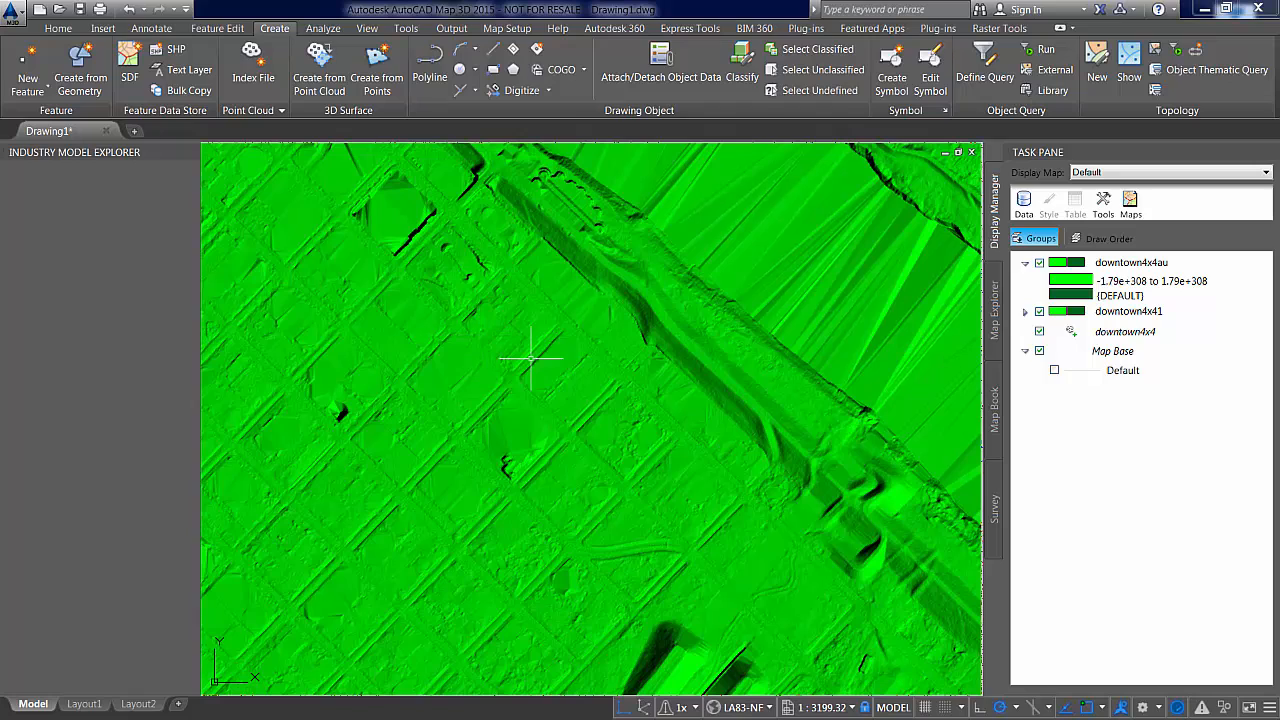
pyautogui.moveTo(384, 340)
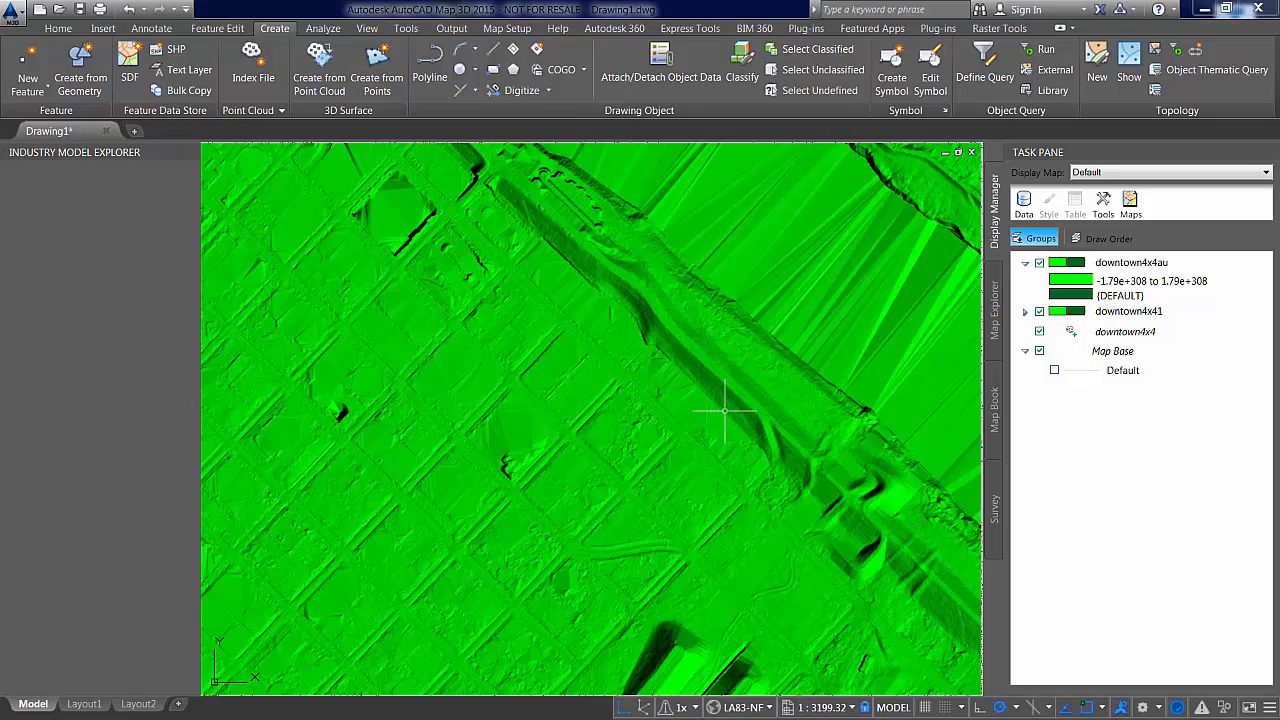
pyautogui.moveTo(680, 414)
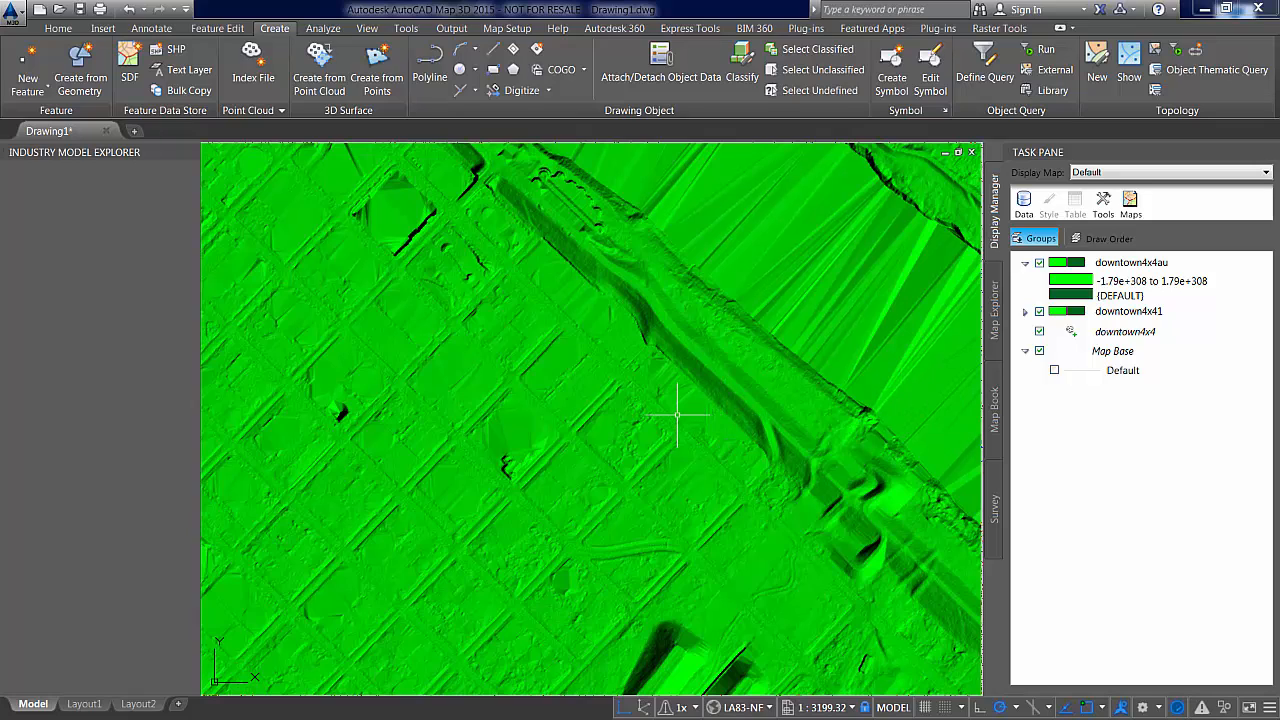
pyautogui.moveTo(680, 414)
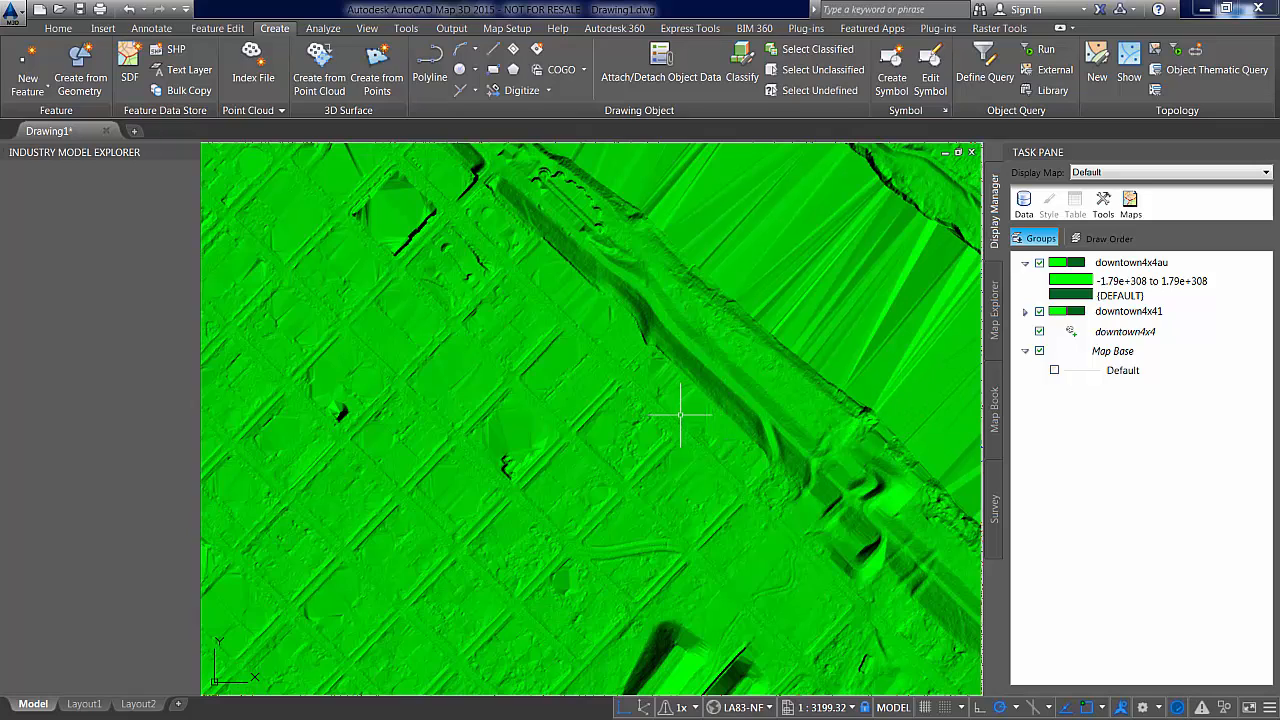